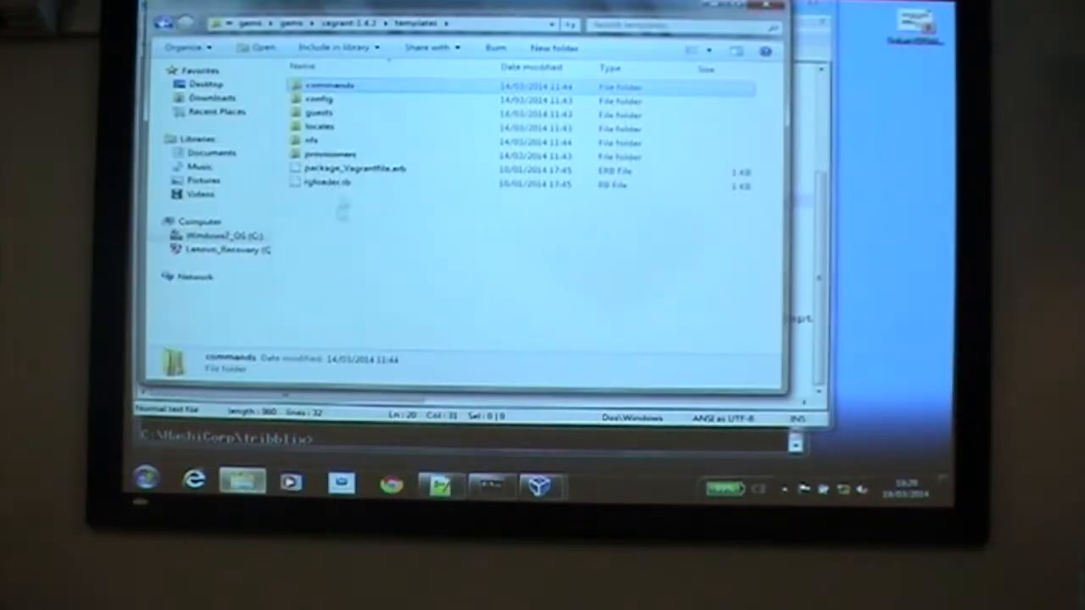
Search the vagrant-1.4.3 gem folder for 'solaris' to list the solaris and solaris11 guest plugins.
double_click(318, 99)
text(solaris)
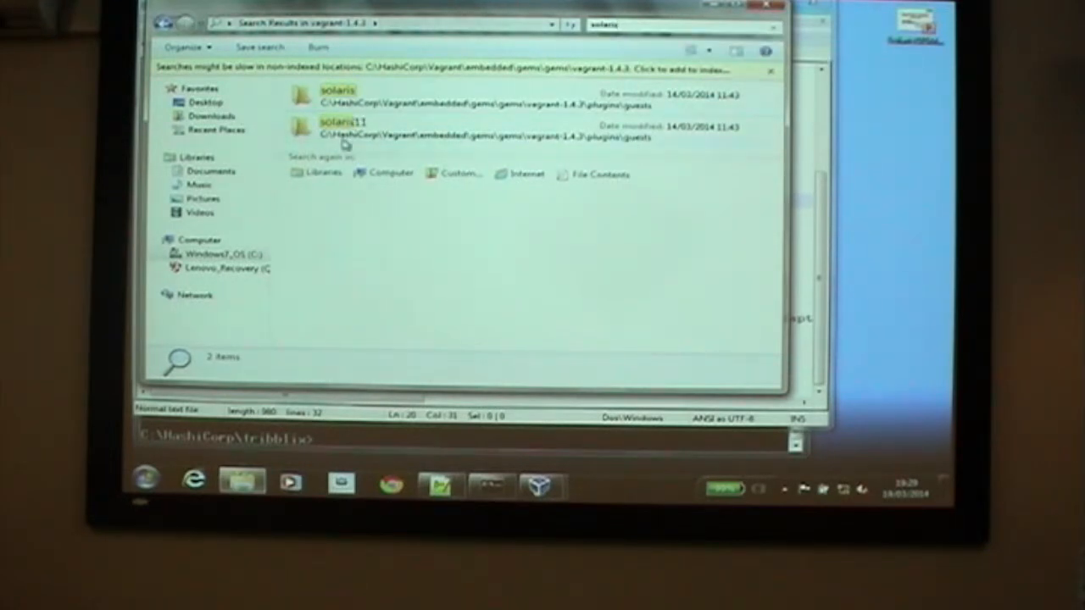
Open the solaris11 plugin's guest.rb and config.rb in Notepad++ for reading.
double_click(339, 125)
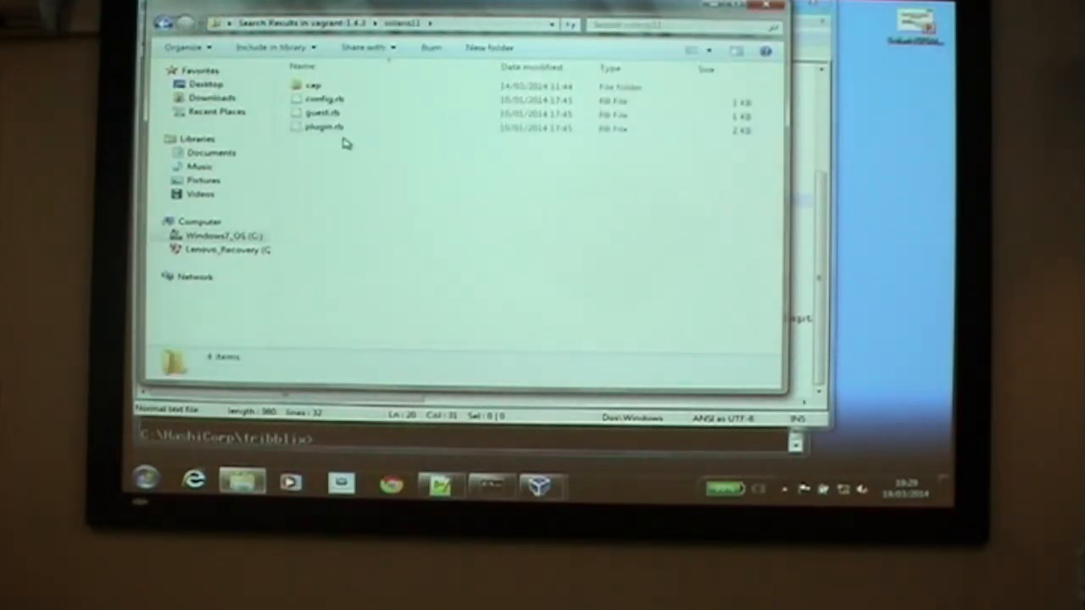
right_click(322, 111)
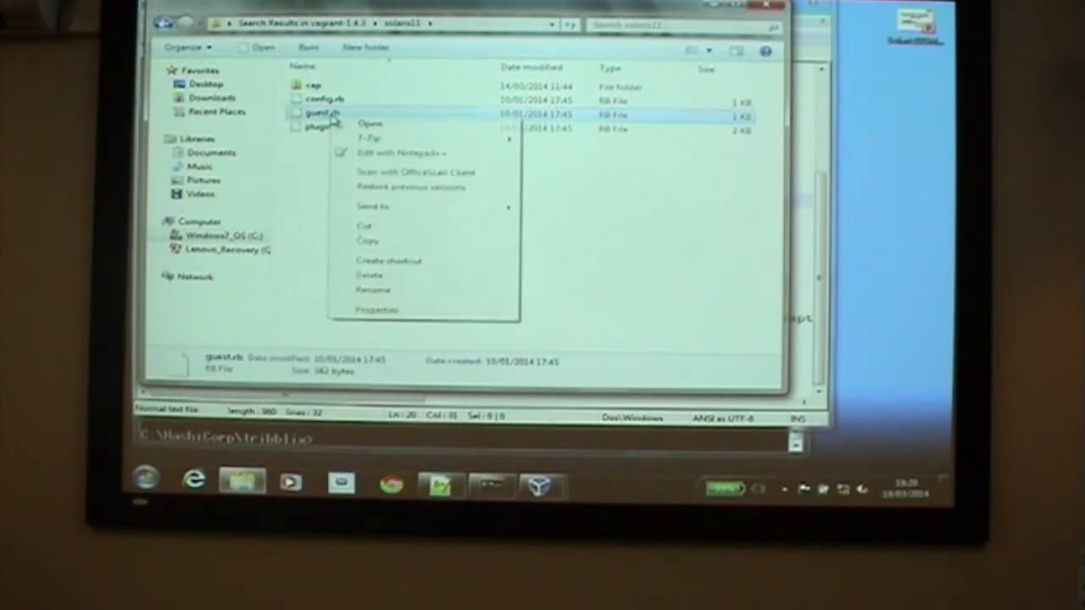
click(369, 122)
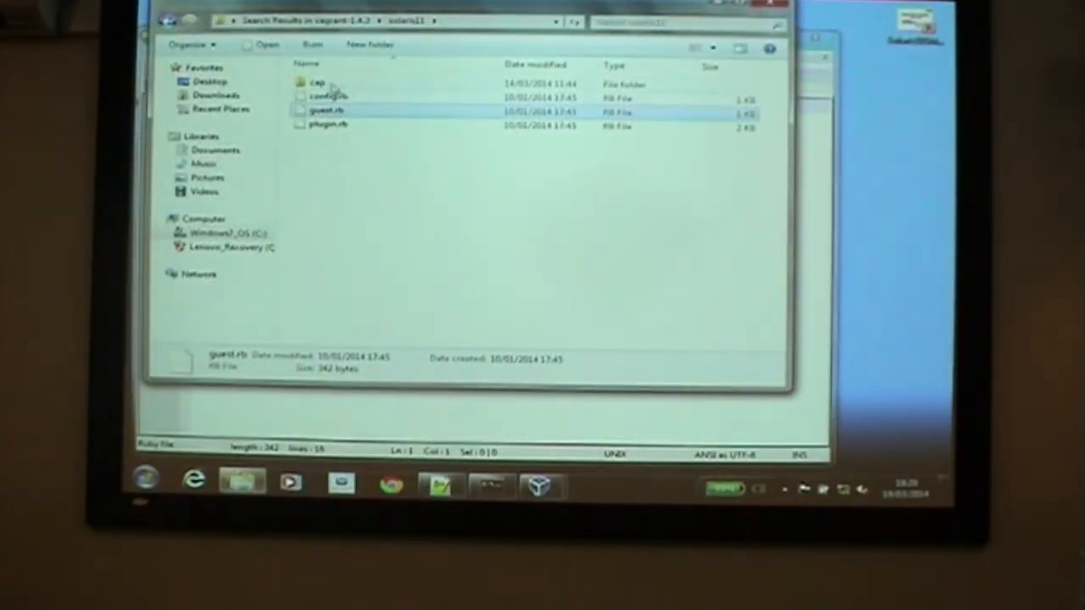
double_click(329, 95)
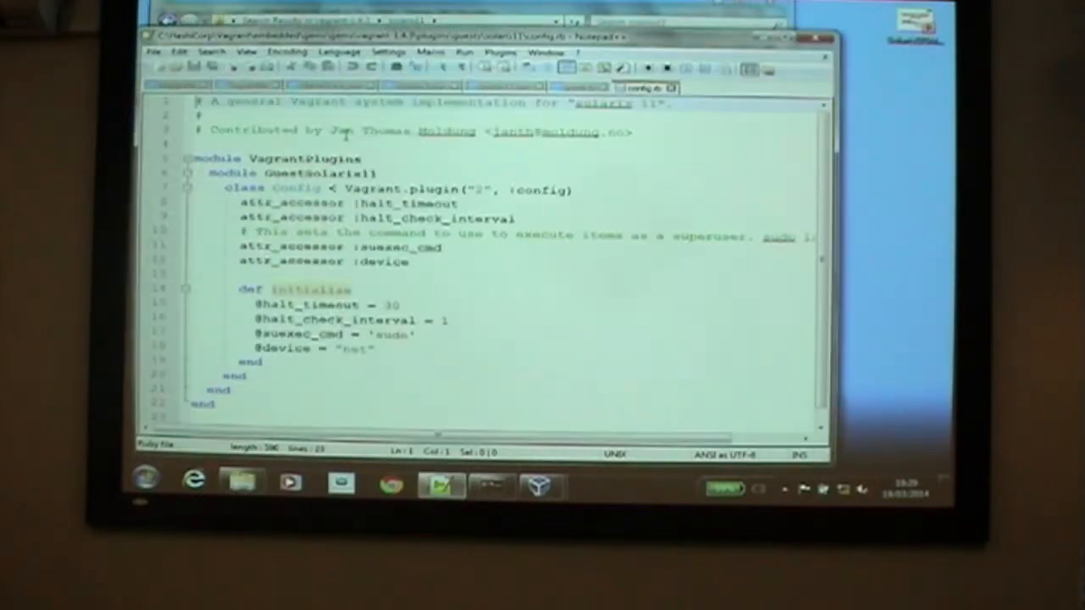
scroll(down, 3)
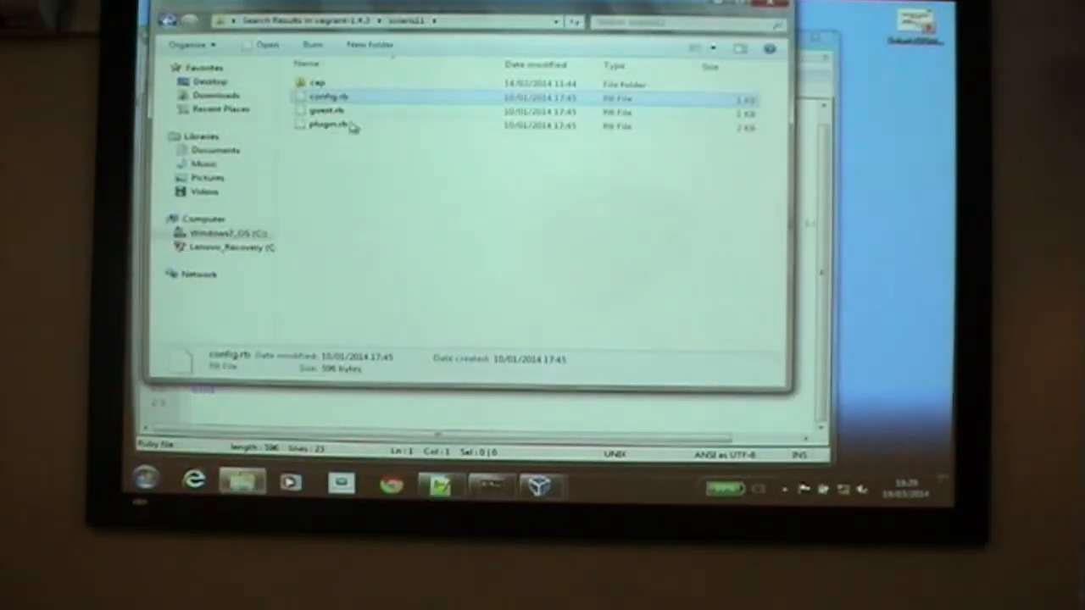
Open solaris11's plugin.rb in Notepad++ and read through its guest_capability blocks.
double_click(325, 125)
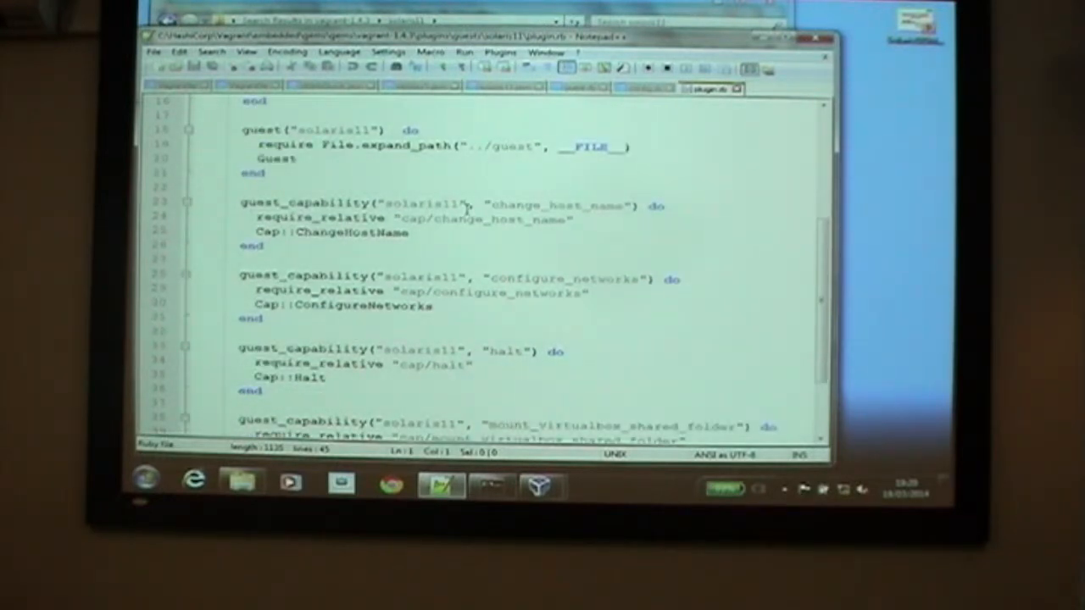
scroll(down, 3)
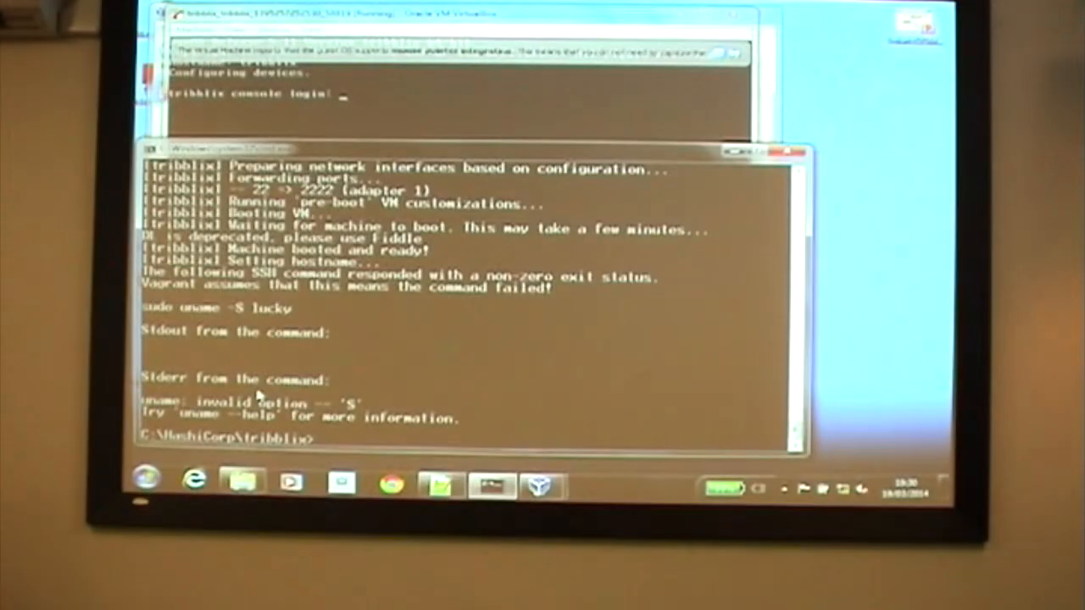
Change the prompt's directory to ../solaris for the sunosfiler project.
text(cd ../sola)
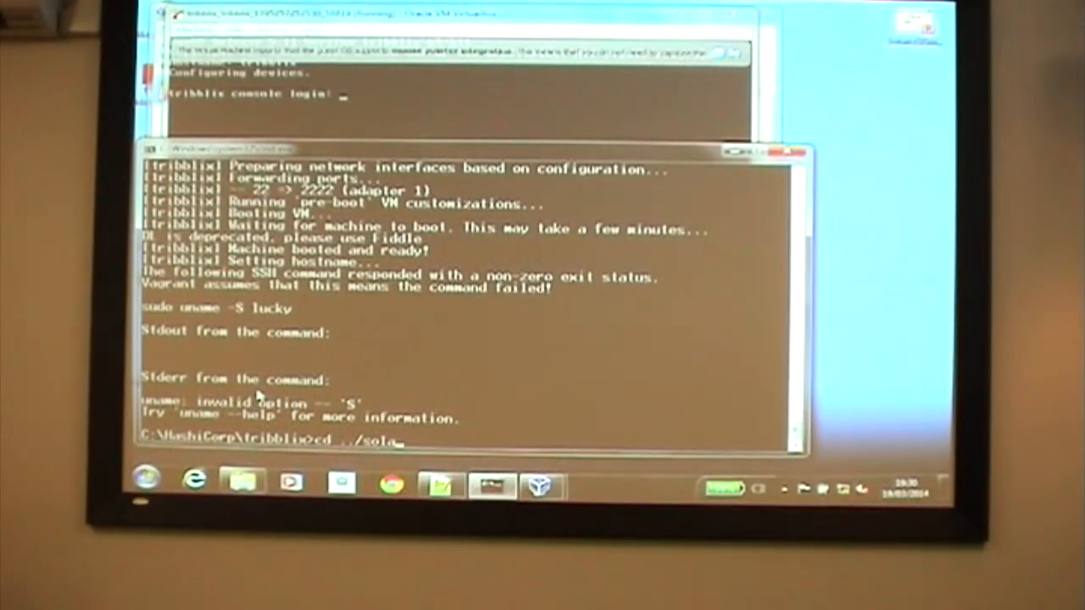
text(ris)
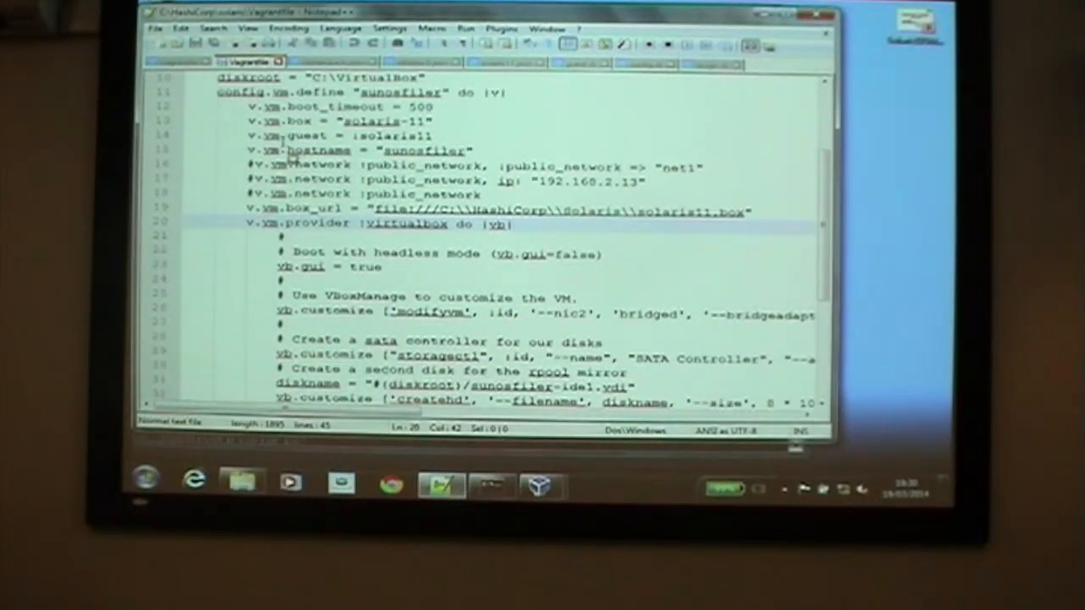
Select the sunosfiler hostname value in the solaris Vagrantfile and edit it.
double_click(423, 149)
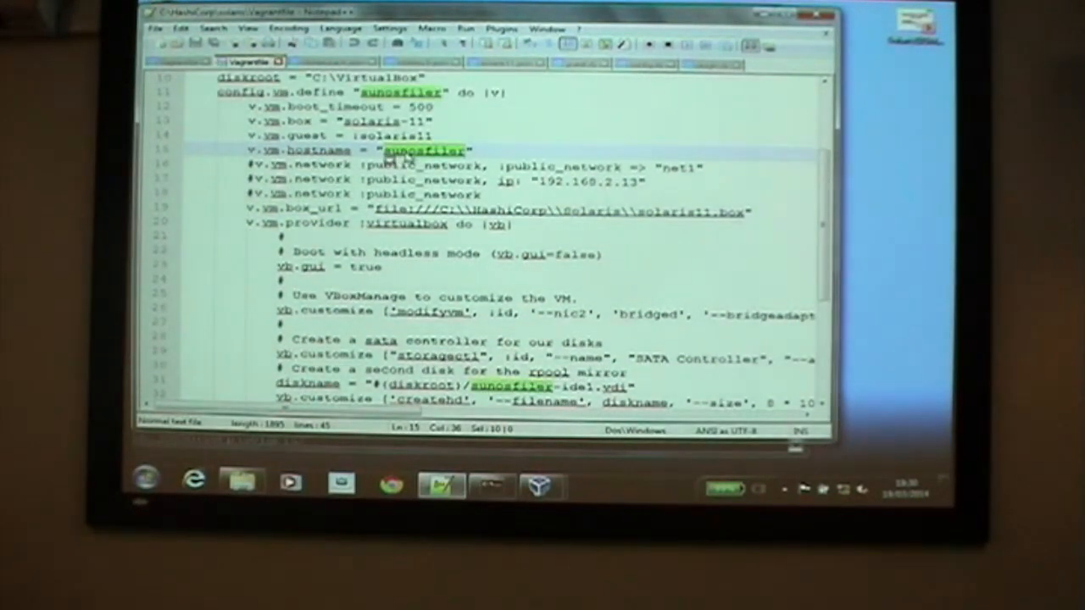
text(work)
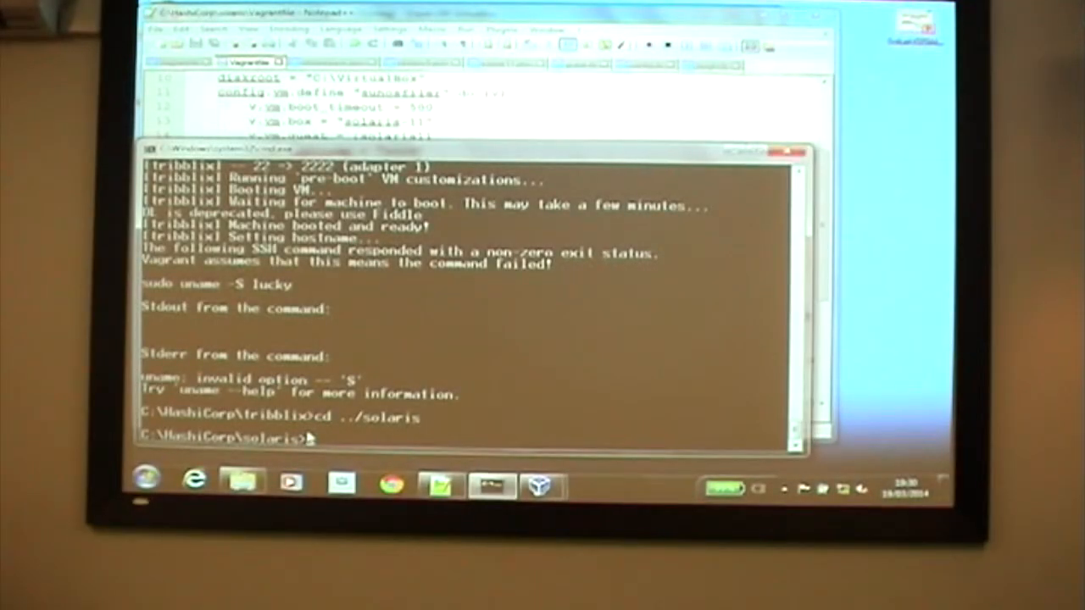
Run vagrant up in C:\HashiCorp\solaris to bring up sunosfiler from the solaris-11 base box.
text(vagrant up)
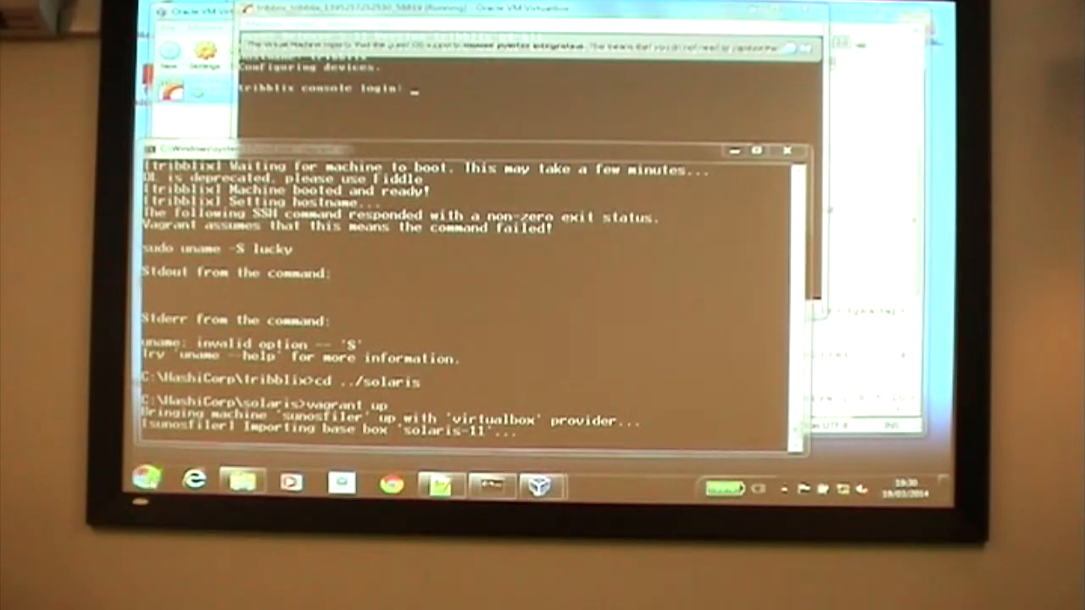
Launch a second command prompt by searching 'cmd' from the Start menu.
click(146, 481)
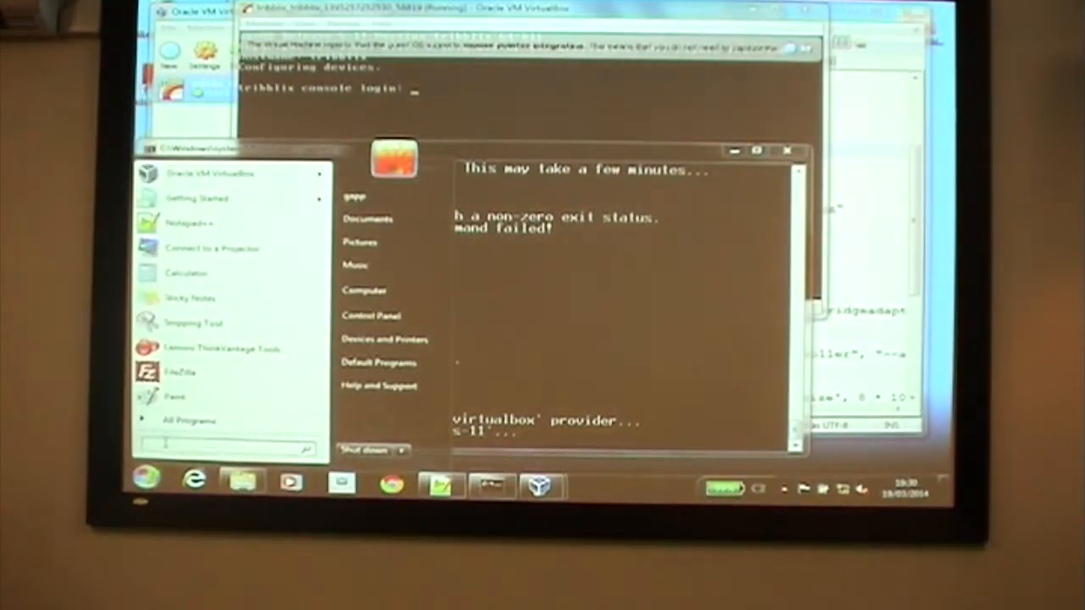
text(cmd)
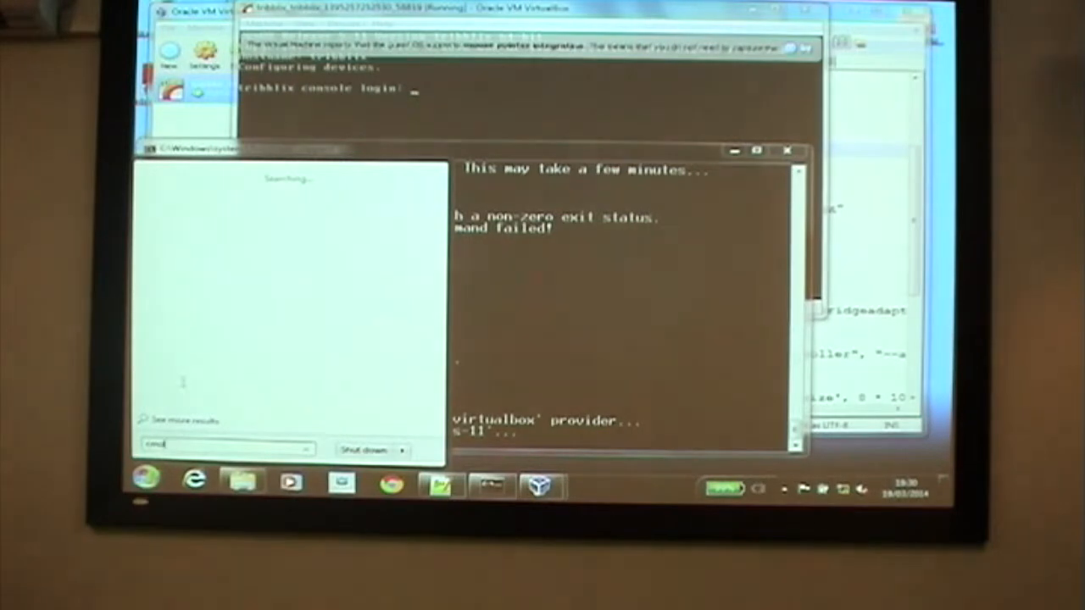
mouse_move(187, 197)
text(cd \HashiCorp)
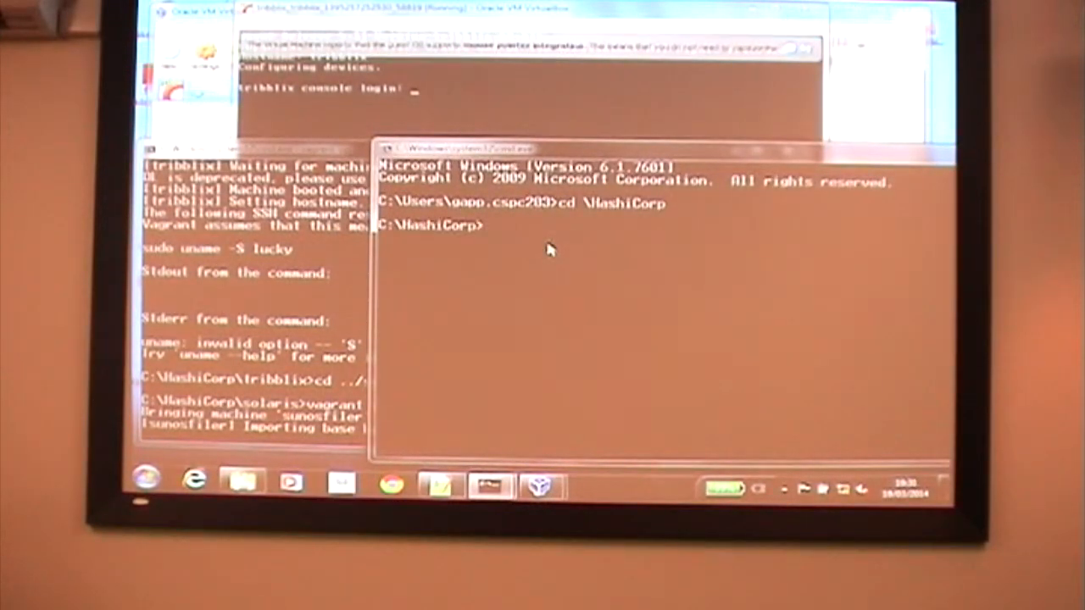
Change into C:\HashiCorp\tribblix and run vagrant status to confirm the VM is running.
text(cd tribblix)
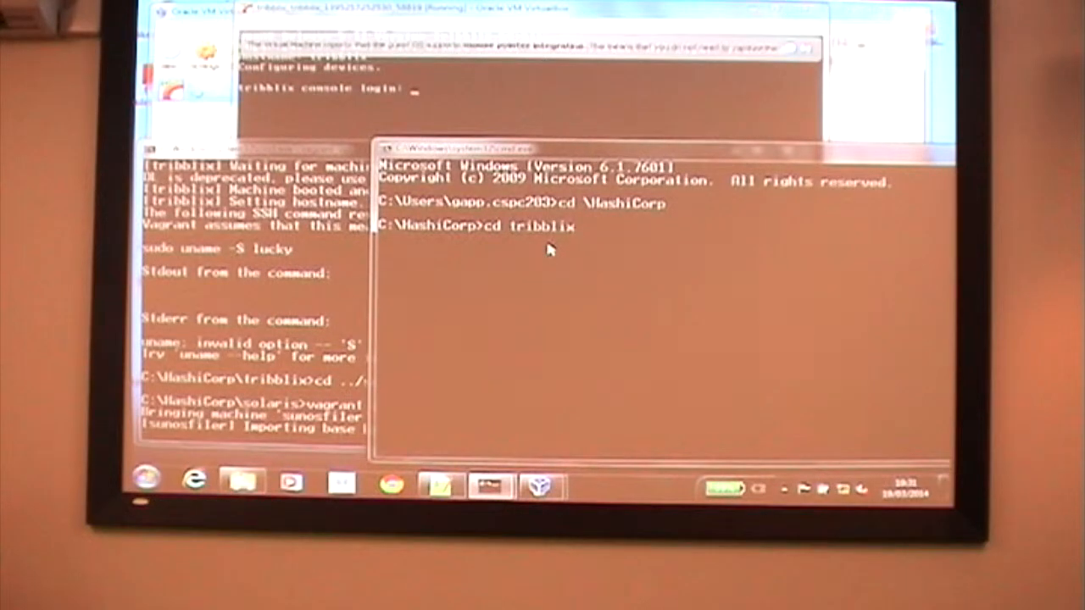
text(vagrant status)
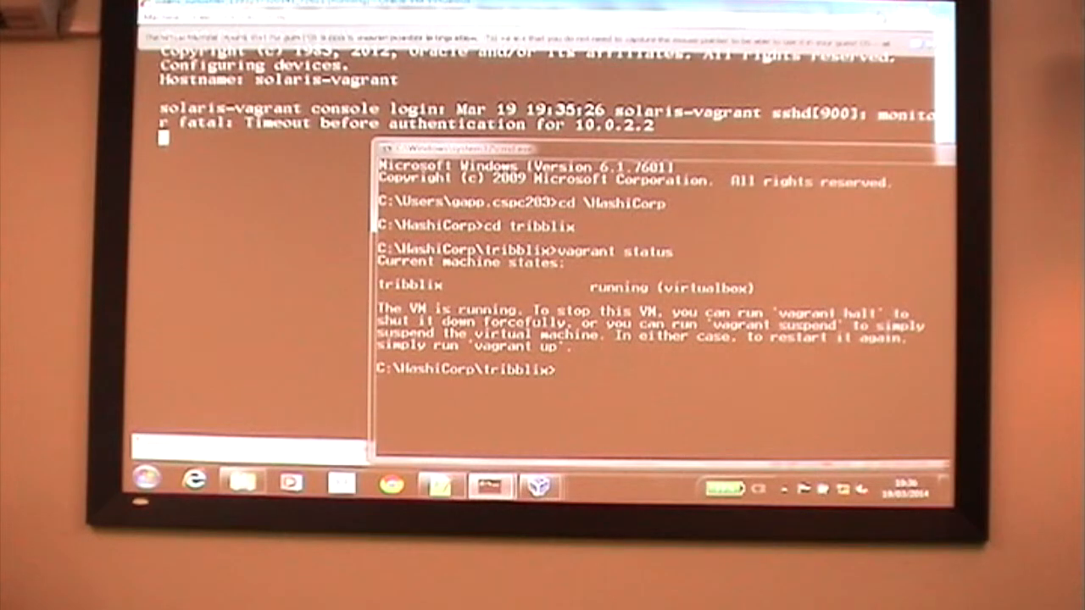
Enter the vagrant halt command at the C:\HashiCorp\tribblix prompt to shut down the VM.
text(vagrant st)
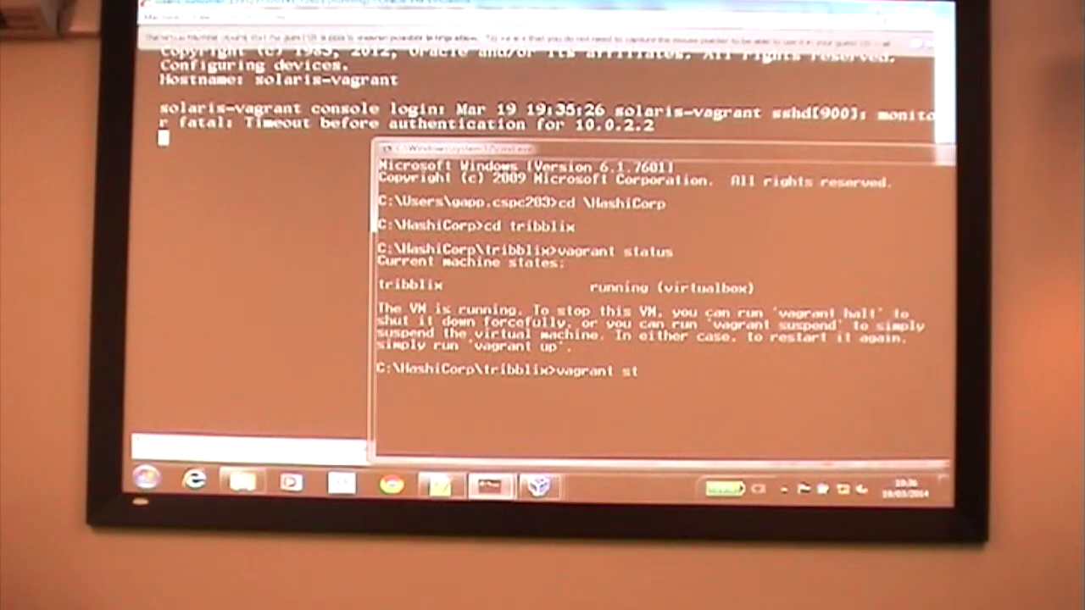
text(alt)
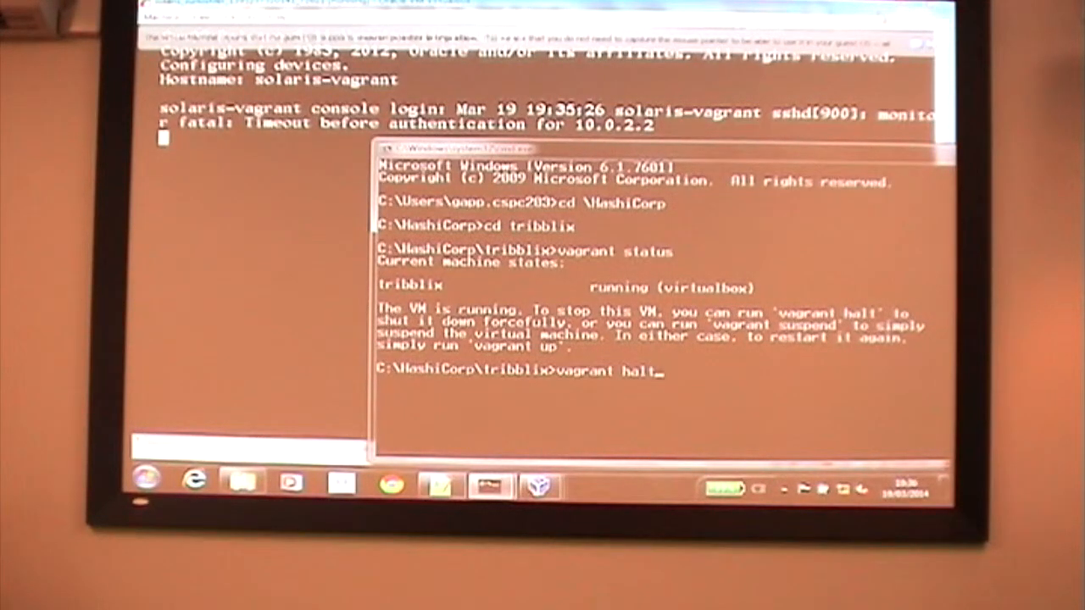